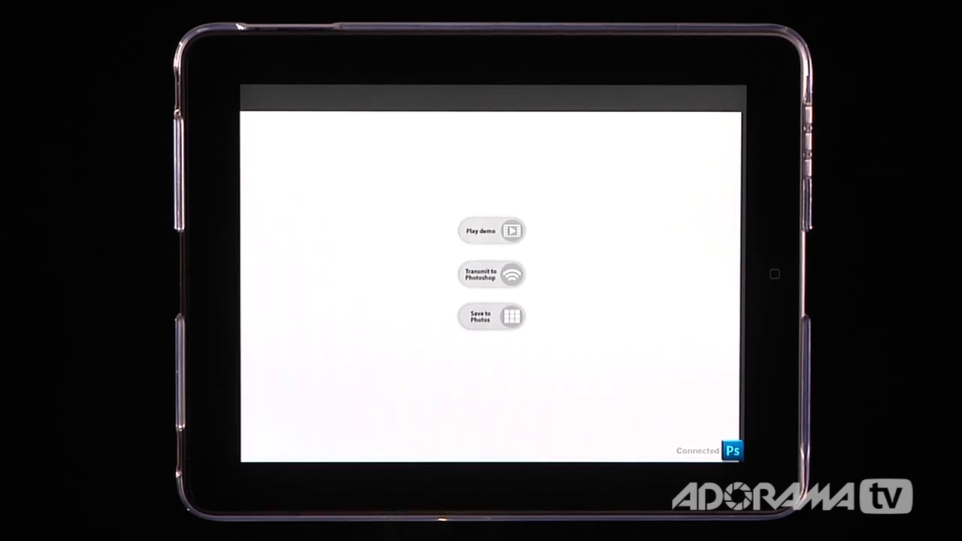
# Bring up the Eazel canvas sharing options over the blue and red strokes.
pyautogui.click(731, 450)
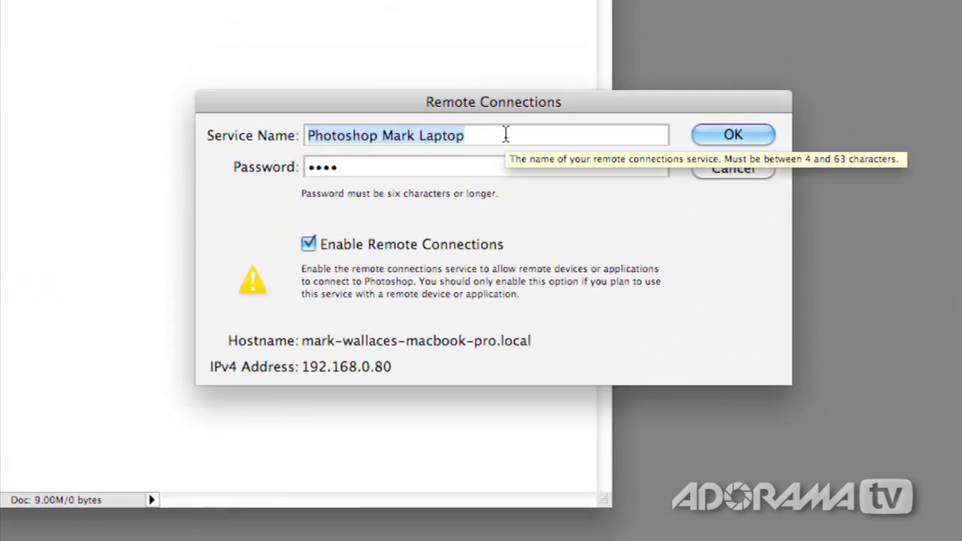
pyautogui.moveTo(428, 162)
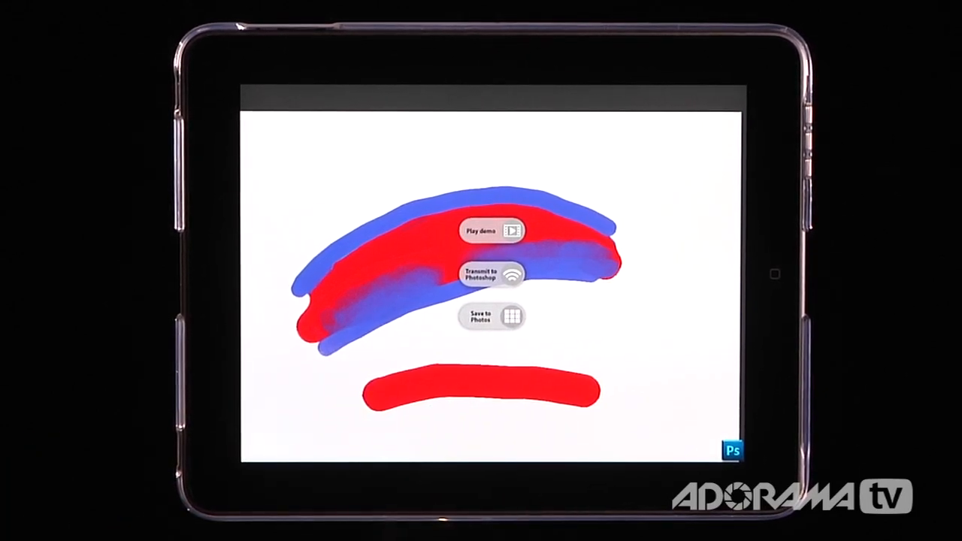
# Transmit the blue and red Eazel painting to Photoshop as a new document.
pyautogui.click(491, 273)
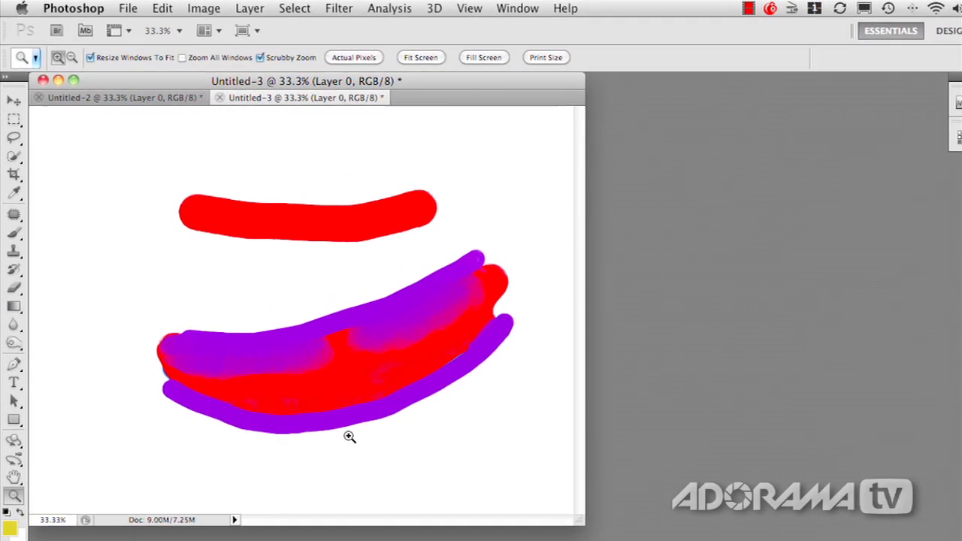
pyautogui.moveTo(414, 442)
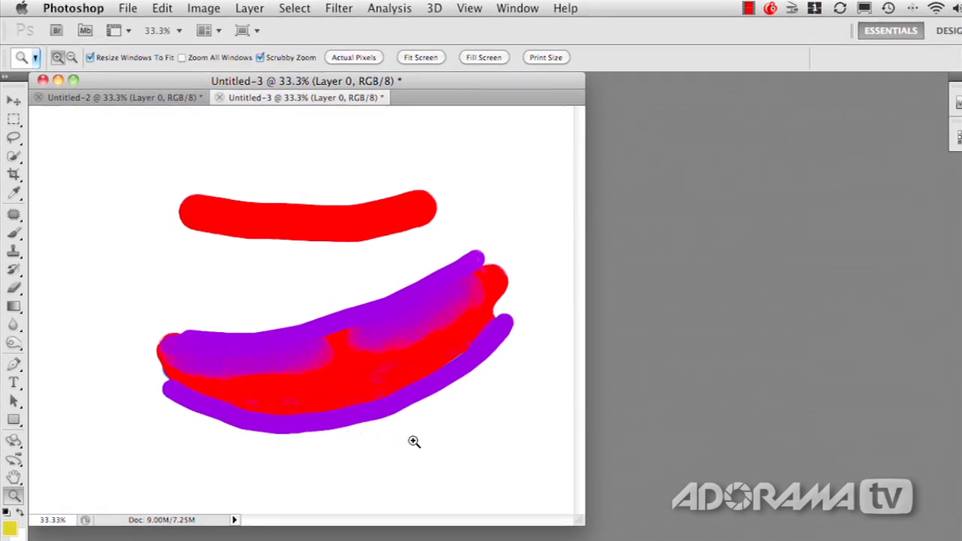
pyautogui.moveTo(388, 384)
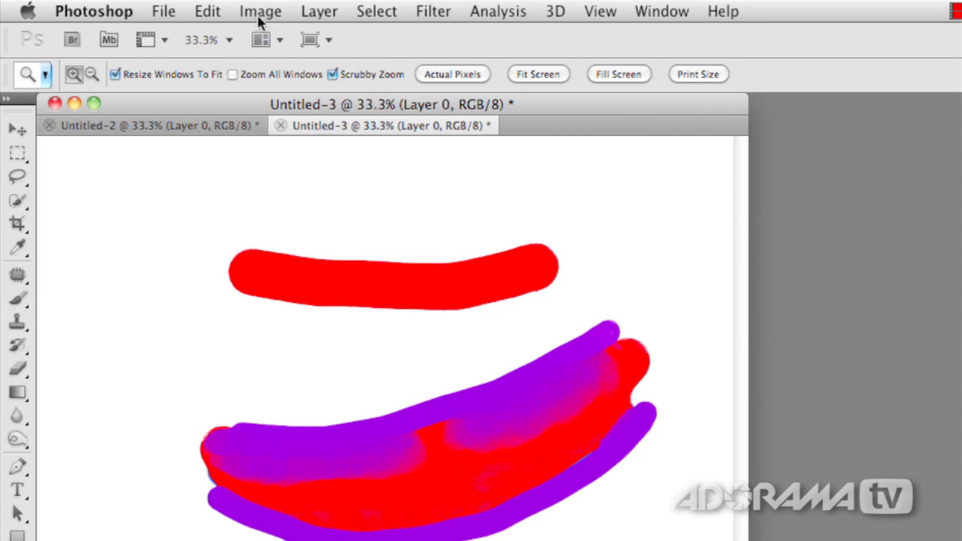
# Open the Image menu to rotate the received painting 180°.
pyautogui.click(260, 11)
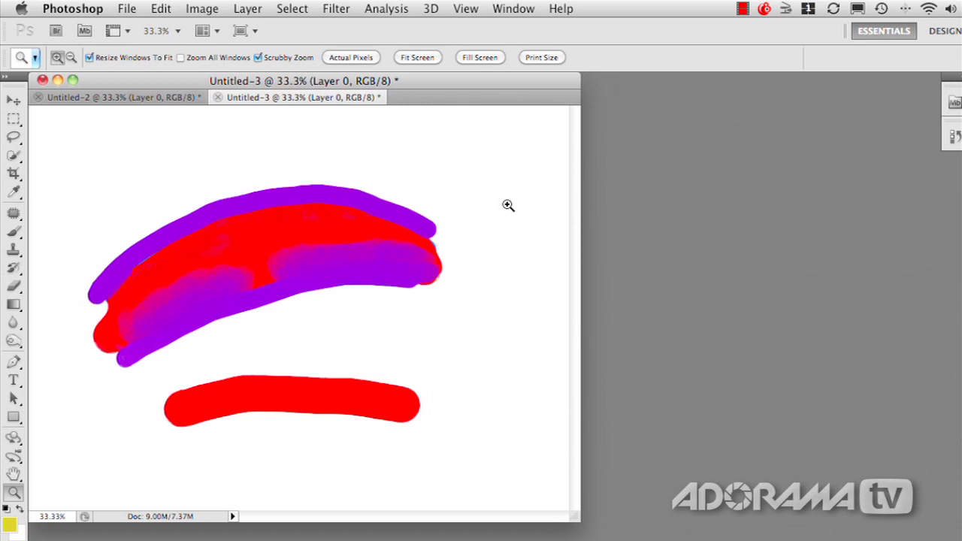
pyautogui.moveTo(64, 438)
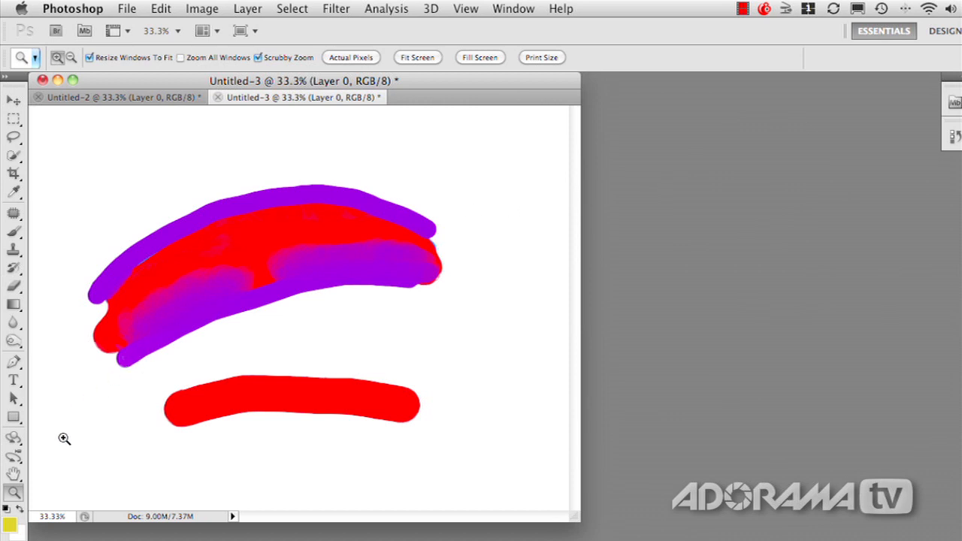
pyautogui.moveTo(446, 384)
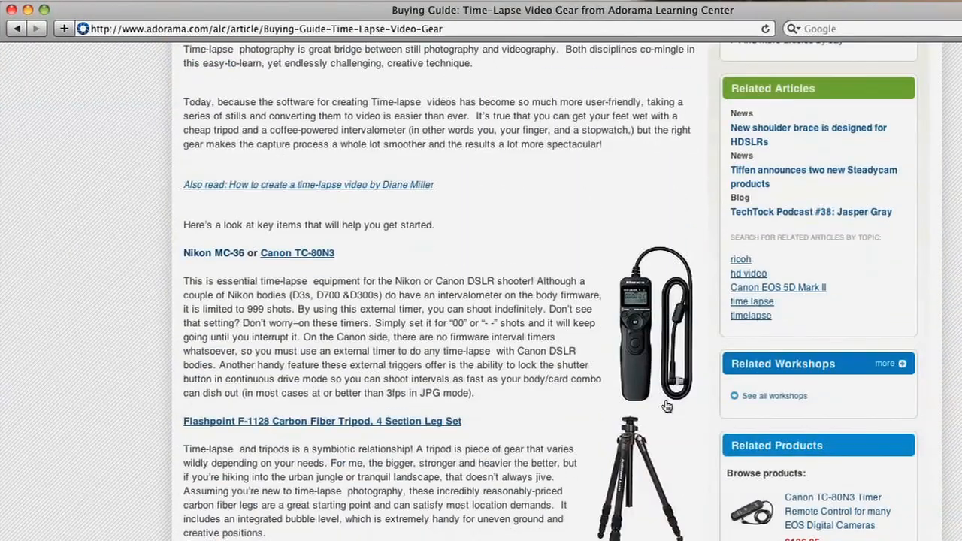
# Scroll the time-lapse gear guide down to the tripod weight bag and Gorillapod entries.
pyautogui.scroll(-3)
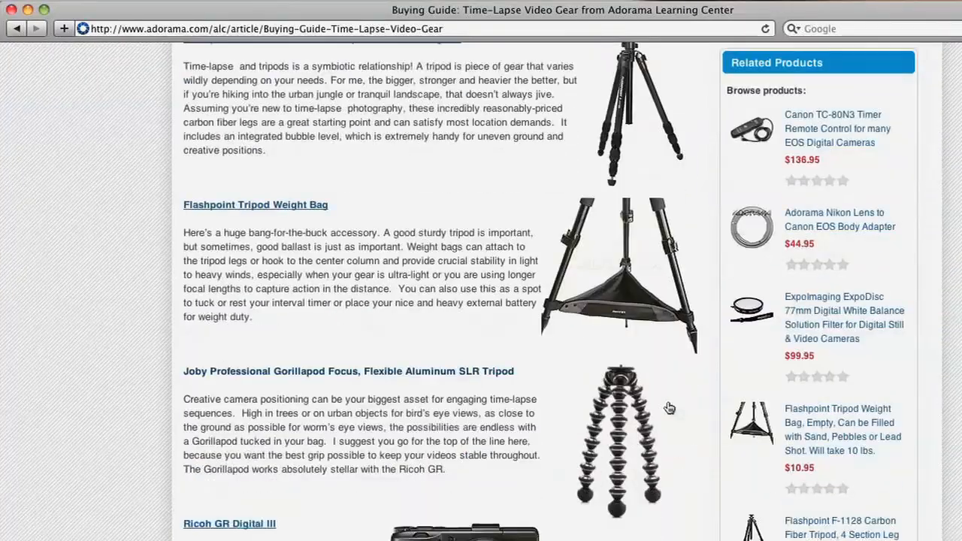